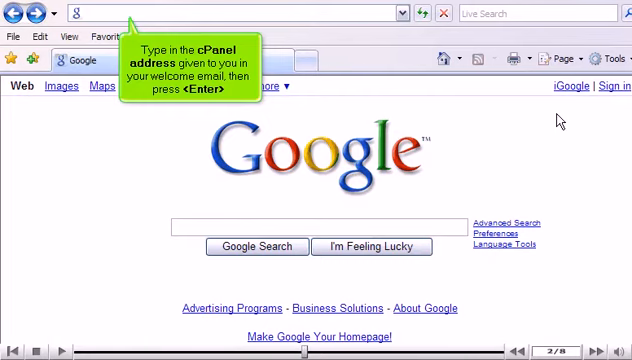
- Navigate to the cPanel address 65.98.38.90/cpanel for the demo server
type("65,")
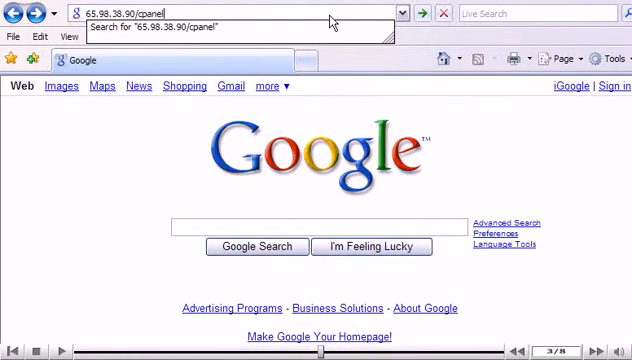
key("Return")
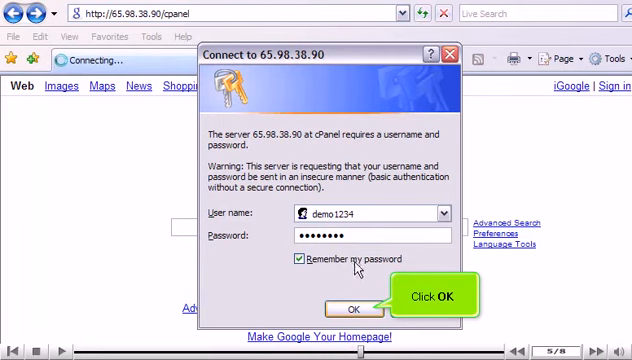
- Submit the demo account's username and password to enter the cPanel home page
left_click(348, 308)
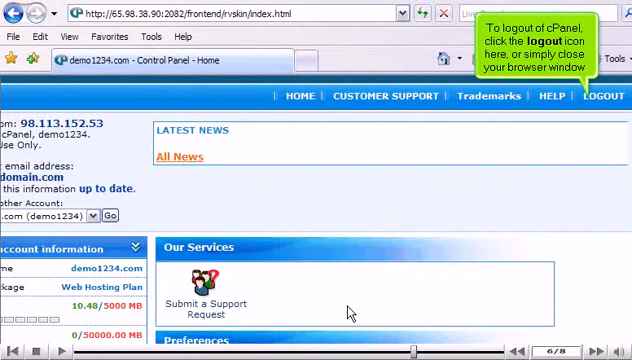
- Log out of the demo1234.com cPanel account via the LOGOUT link
left_click(600, 96)
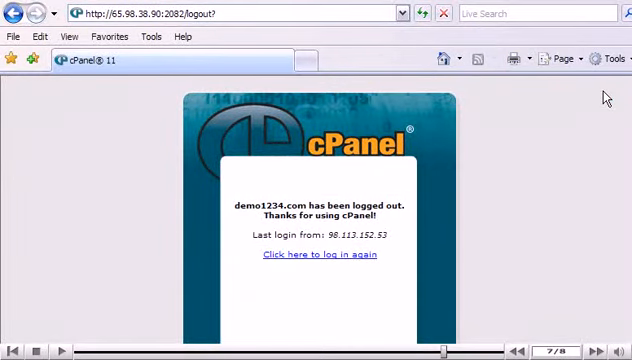